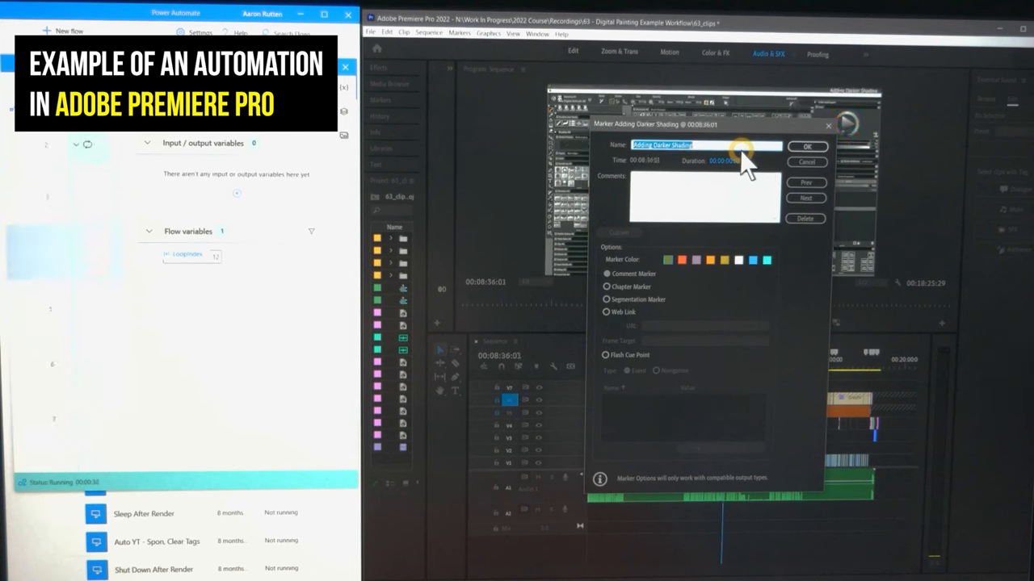
Step: Confirm the renamed sequence markers in the Marker dialog, advancing to the 'Ending' marker
{"action": "left_click", "coordinate": [804, 197]}
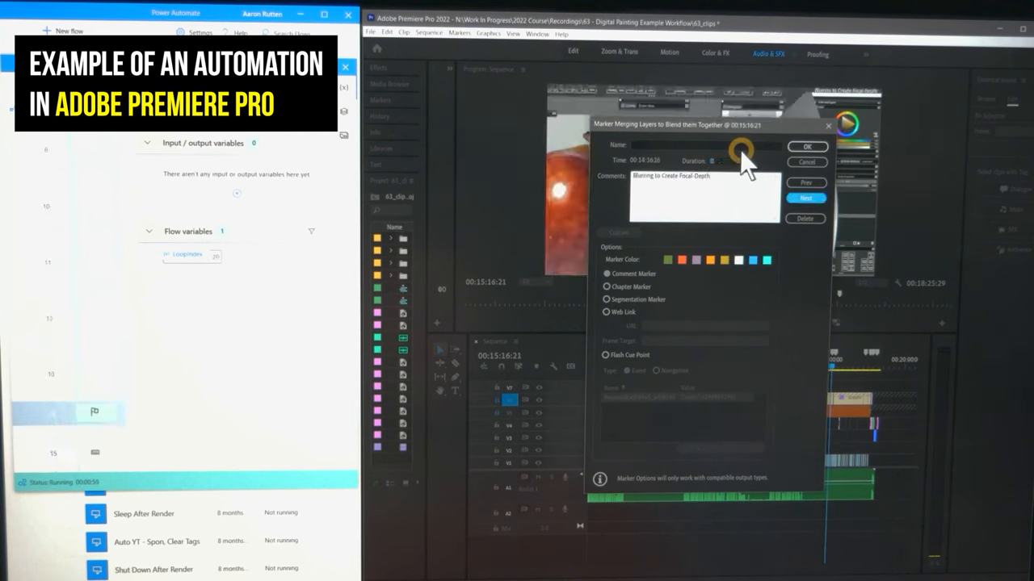
{"action": "left_click", "coordinate": [805, 197]}
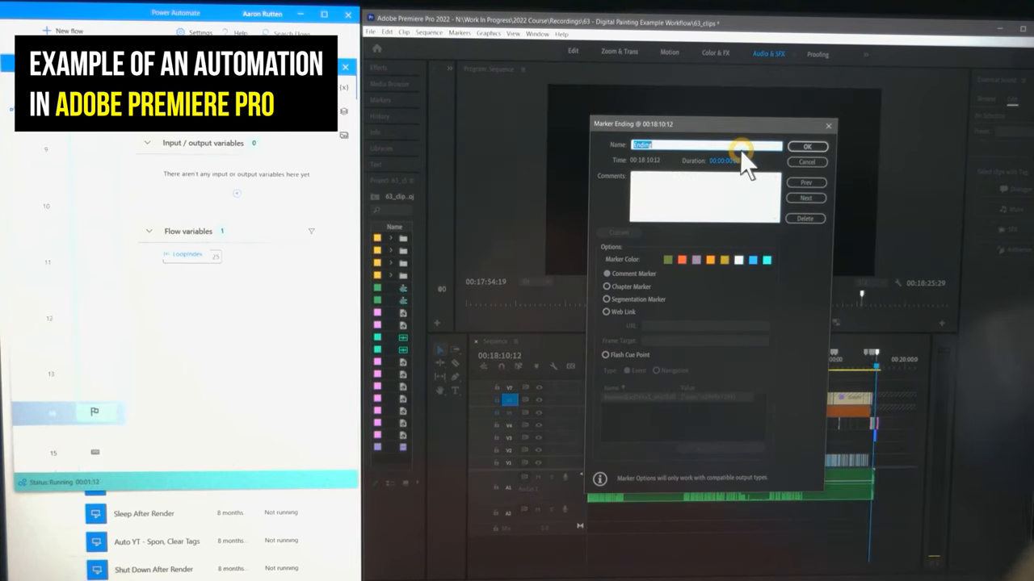